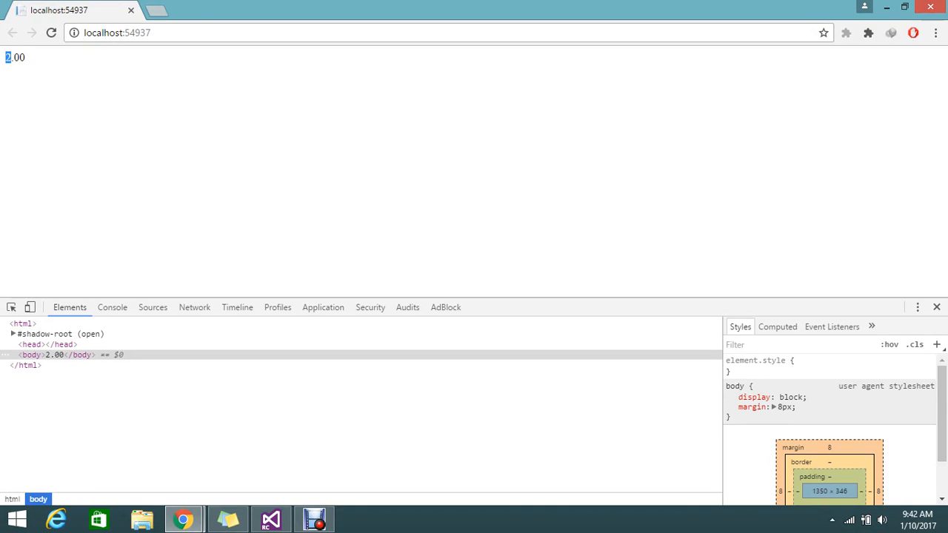
Review TestModel.cs and HomeController.cs, showing the Index action that sets Money to 2
click(270, 519)
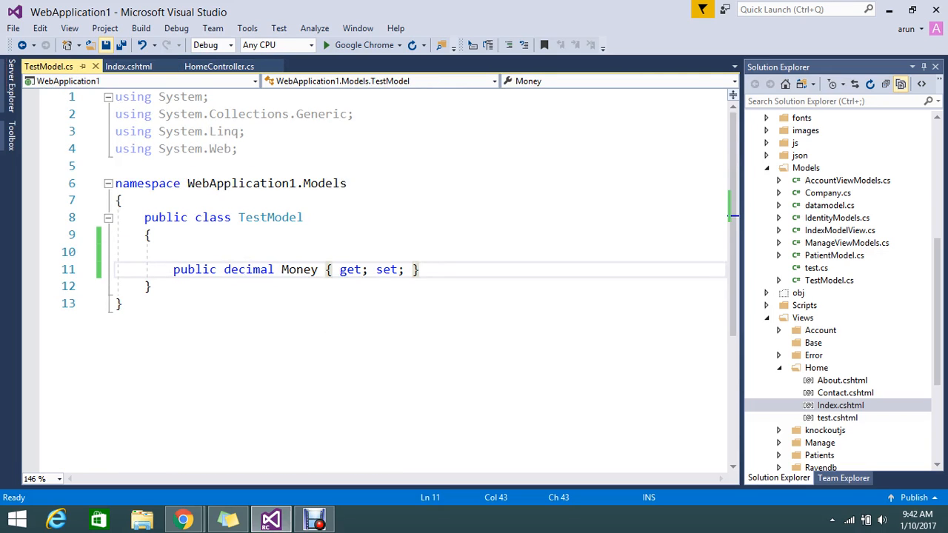
click(231, 65)
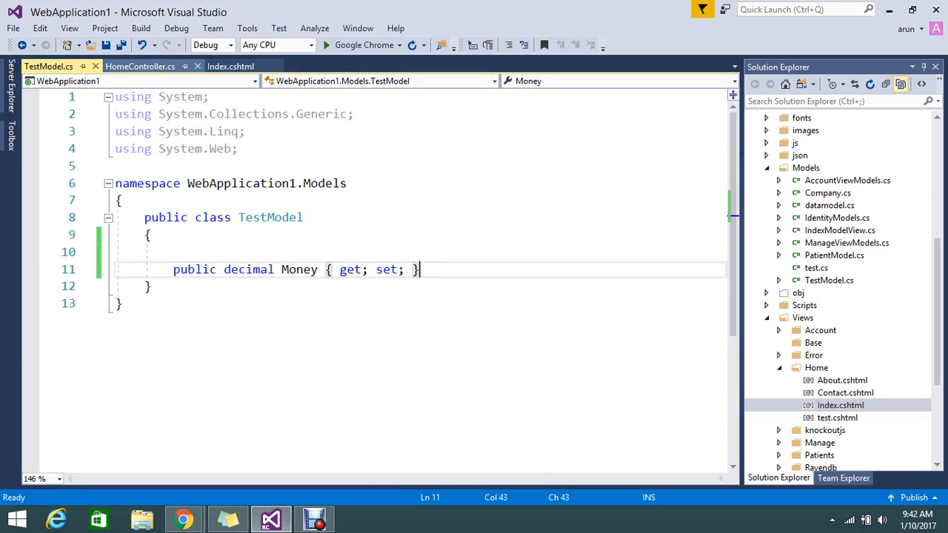
click(139, 66)
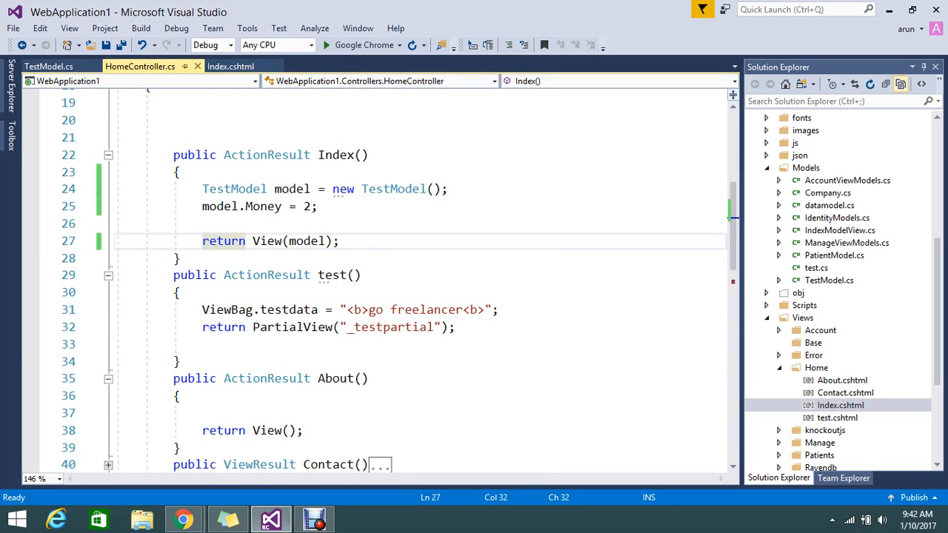
click(340, 240)
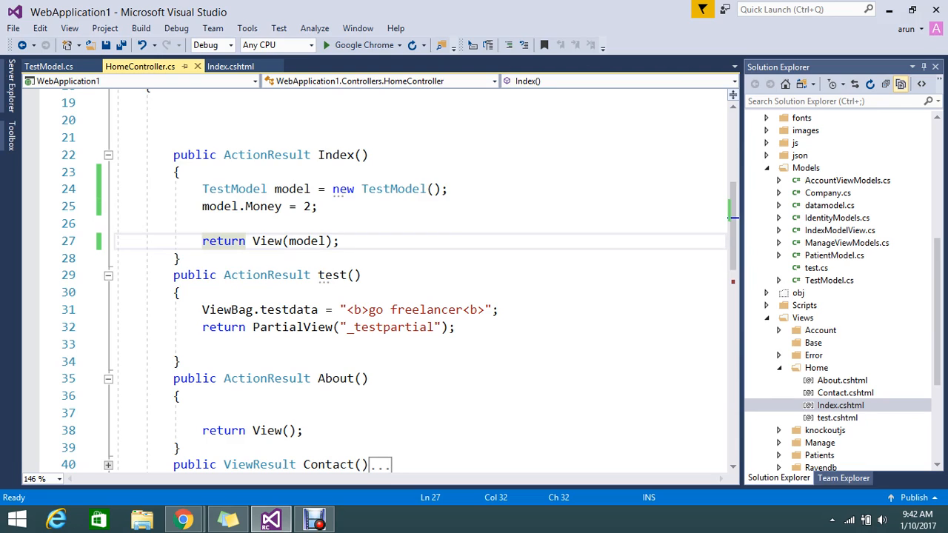
click(231, 66)
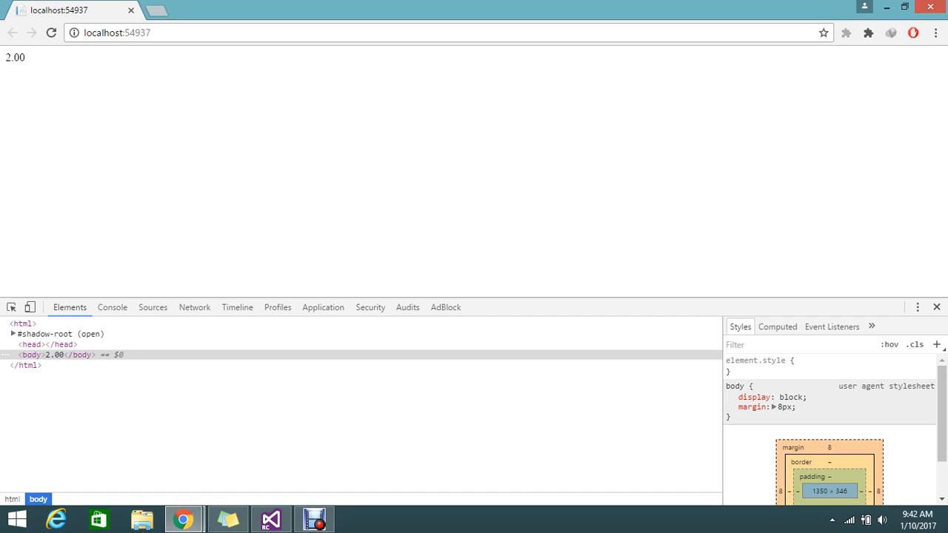
mouse_move(33, 356)
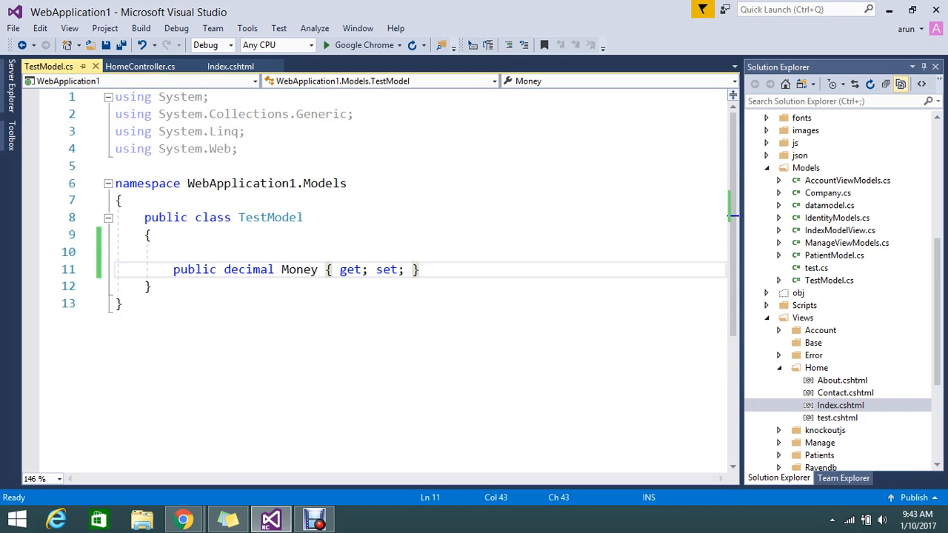
Inspect the body element holding the plain text 2.00 and return to the Index.cshtml view
click(231, 65)
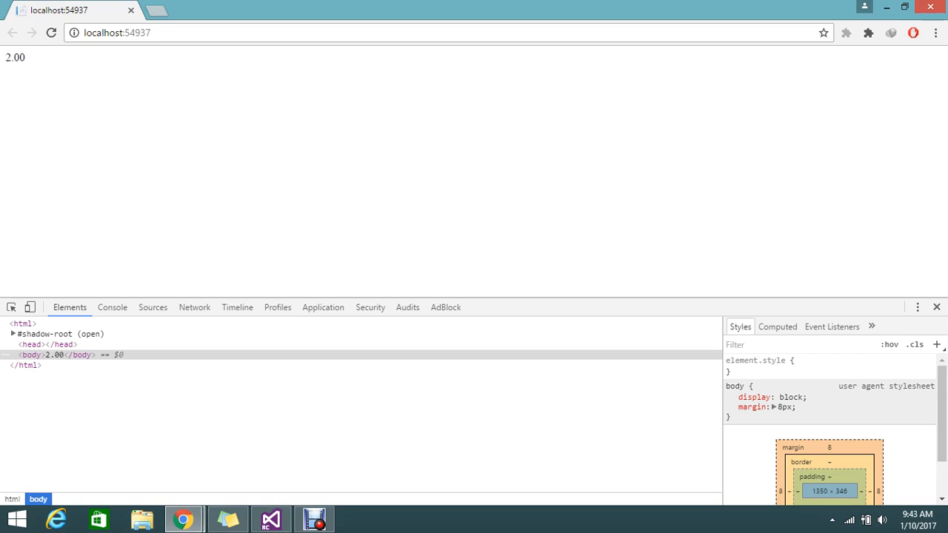
mouse_move(31, 355)
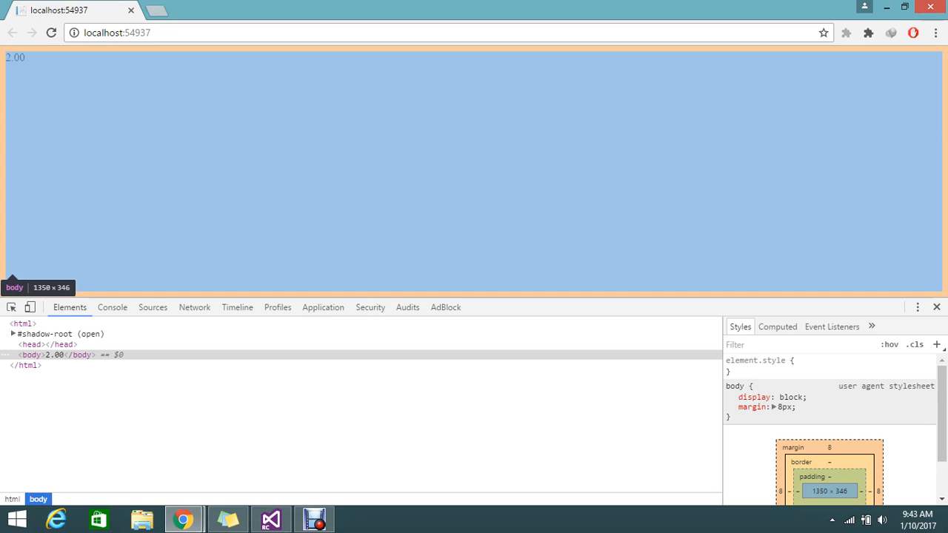
click(270, 519)
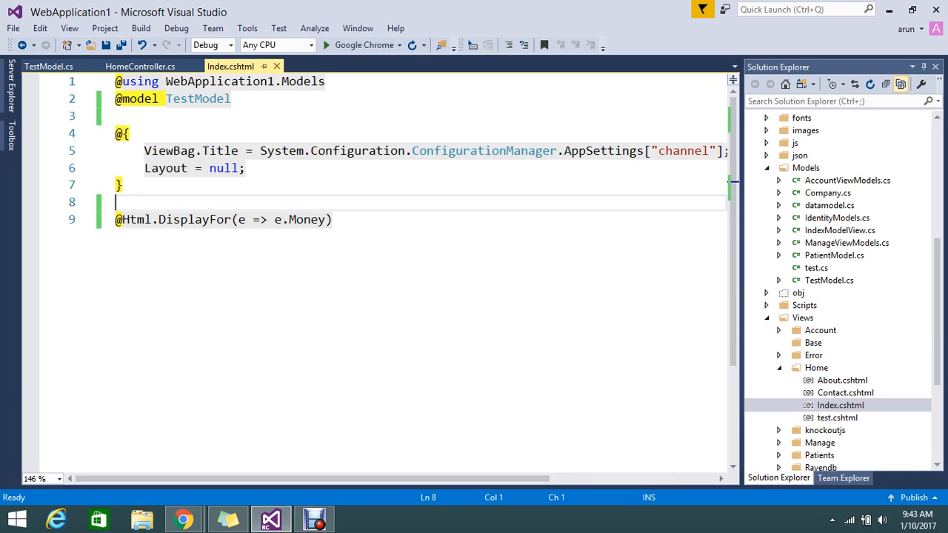
text(<s)
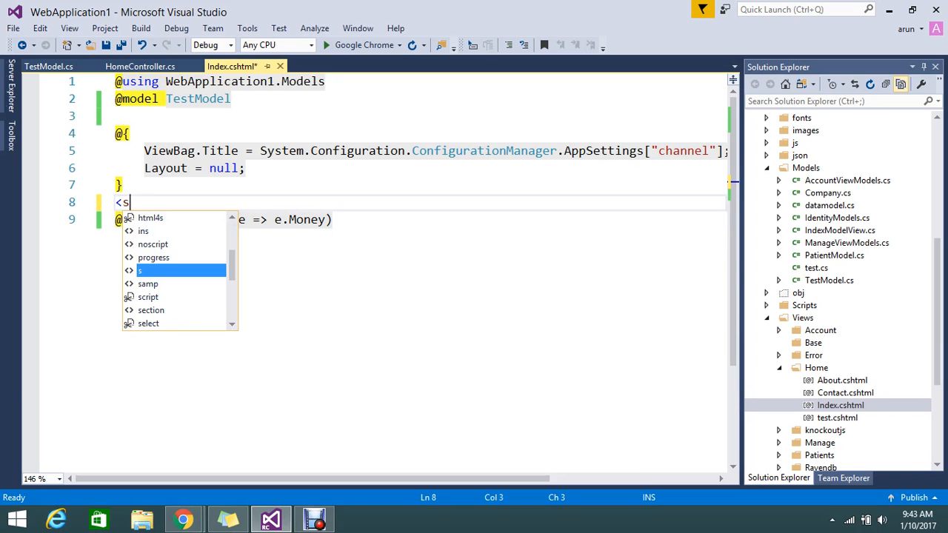
text(pan)
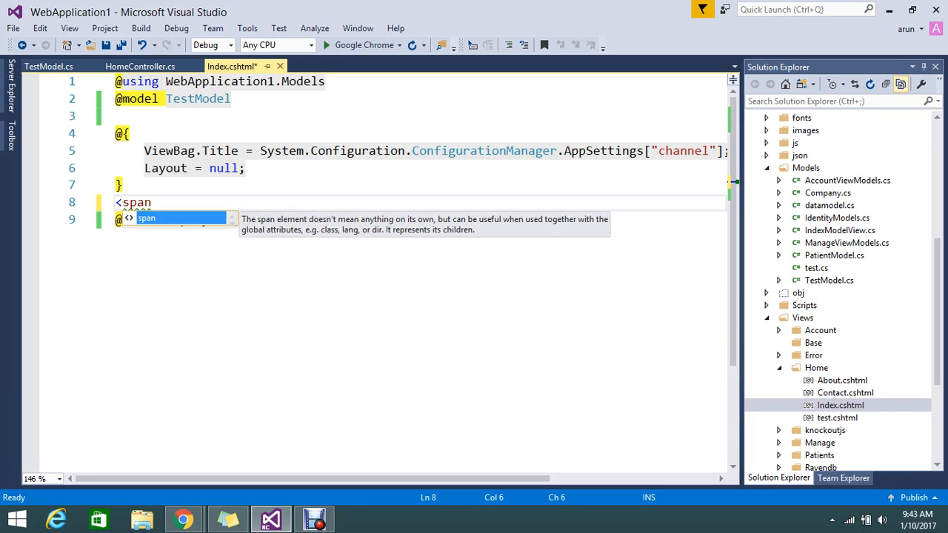
text(class=")
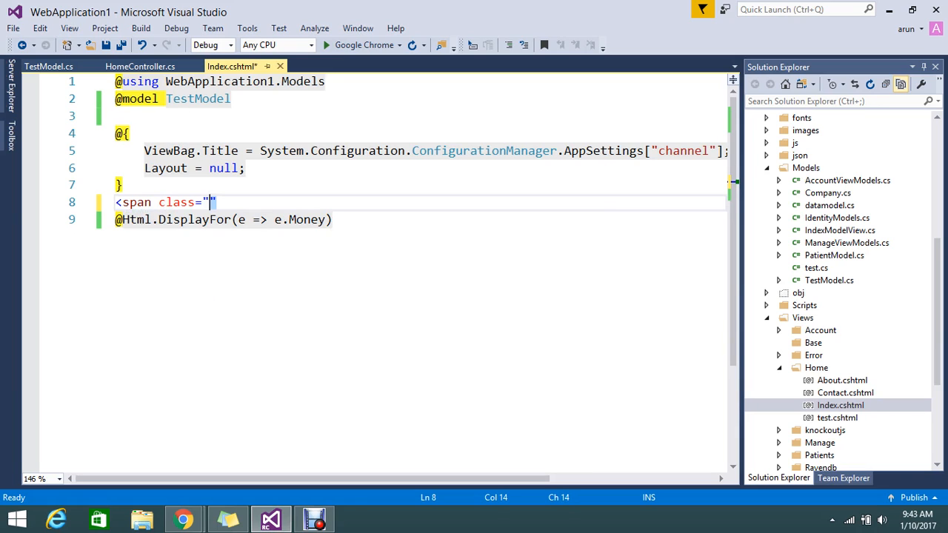
text(cur)
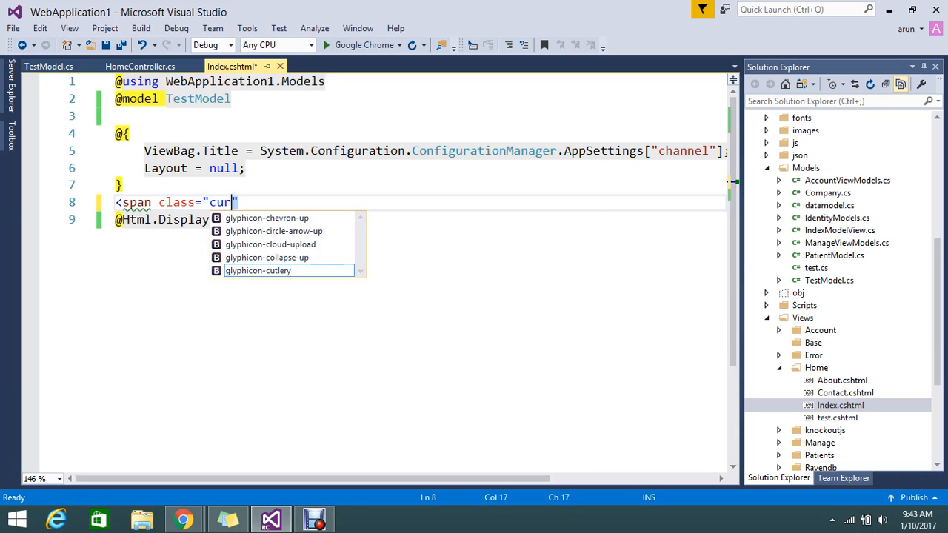
text(re)
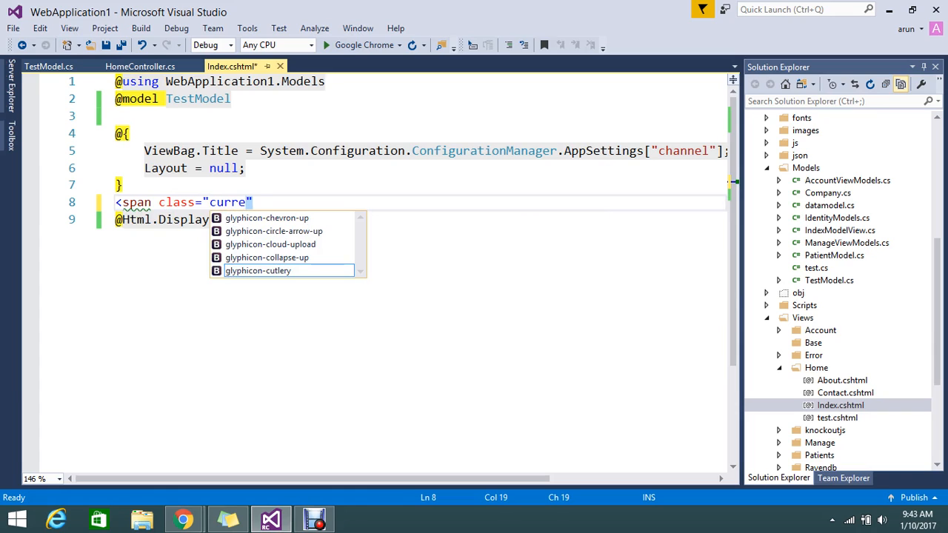
text(ncy)
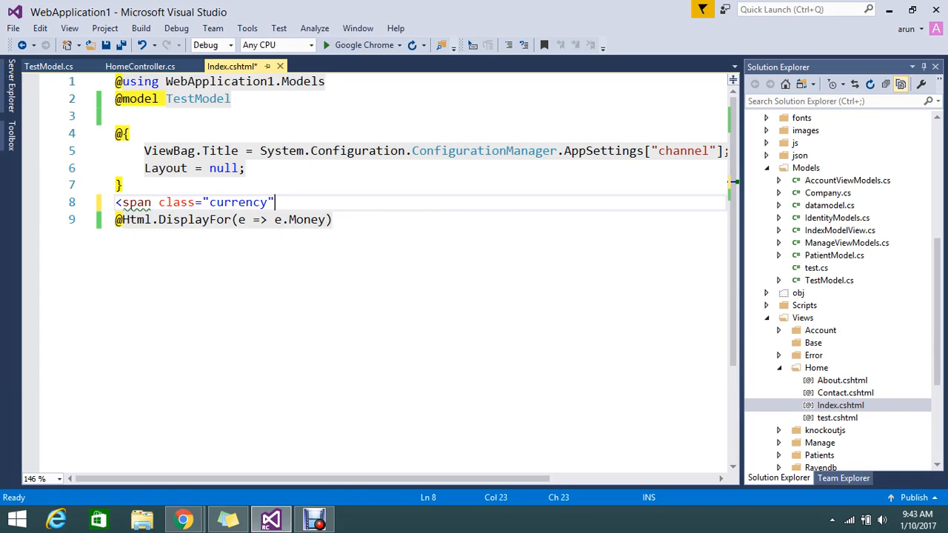
text(>)
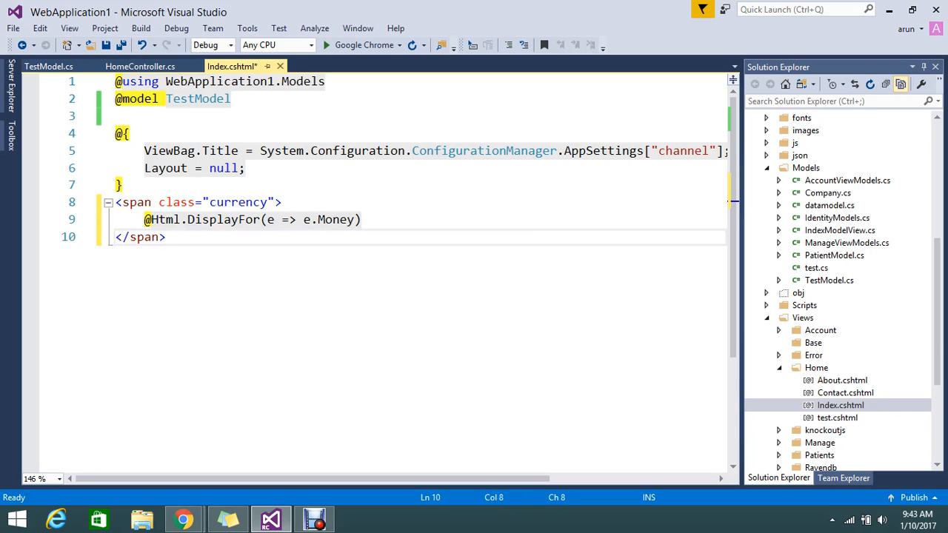
key(ctrl+s)
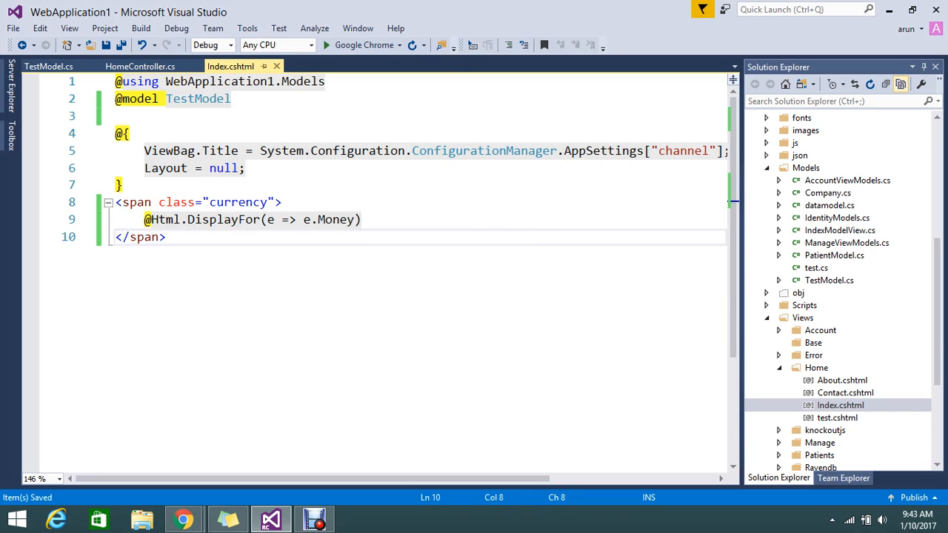
mouse_move(184, 518)
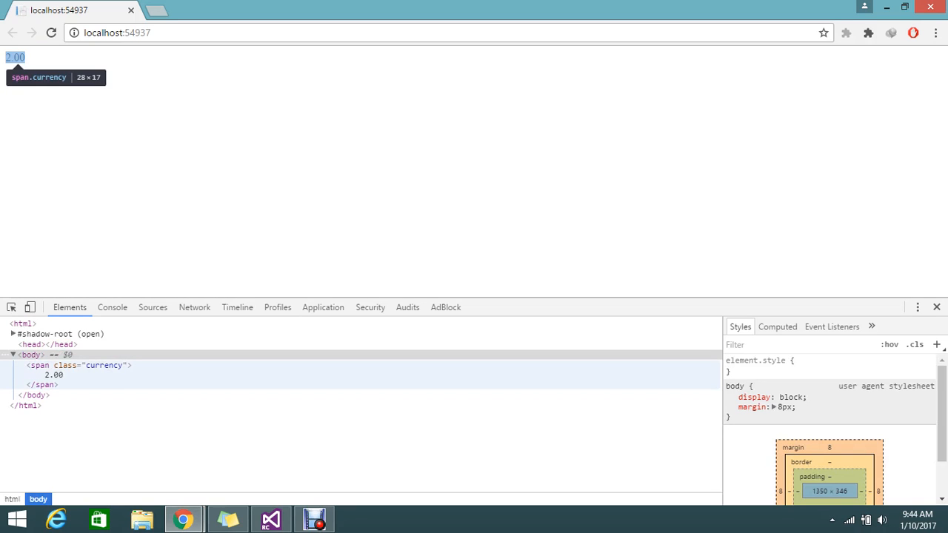
Inspect the reloaded page to confirm 2.00 sits inside span.currency
click(270, 519)
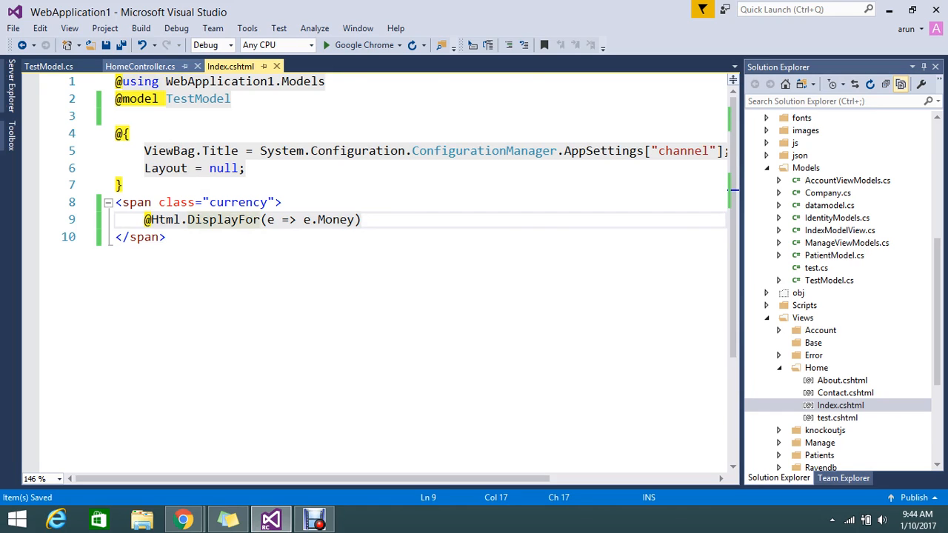
click(140, 65)
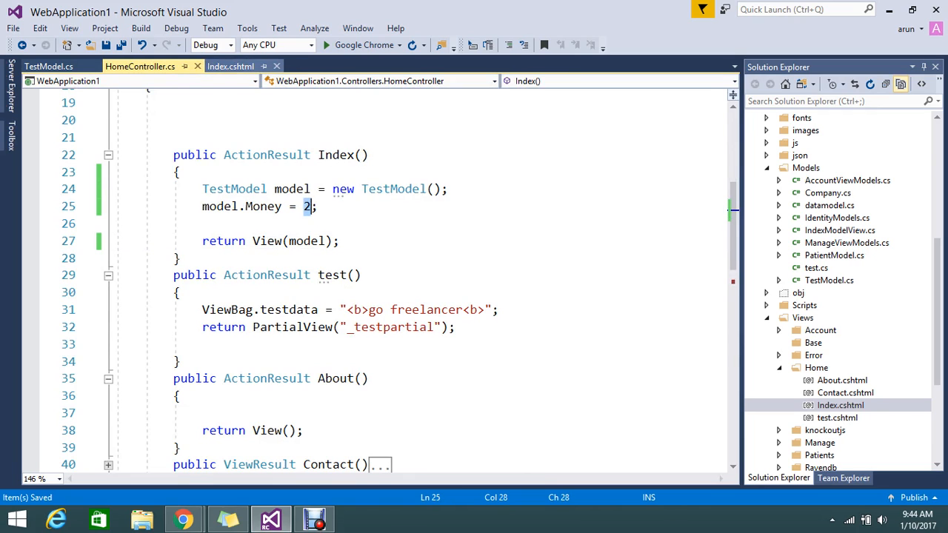
click(231, 66)
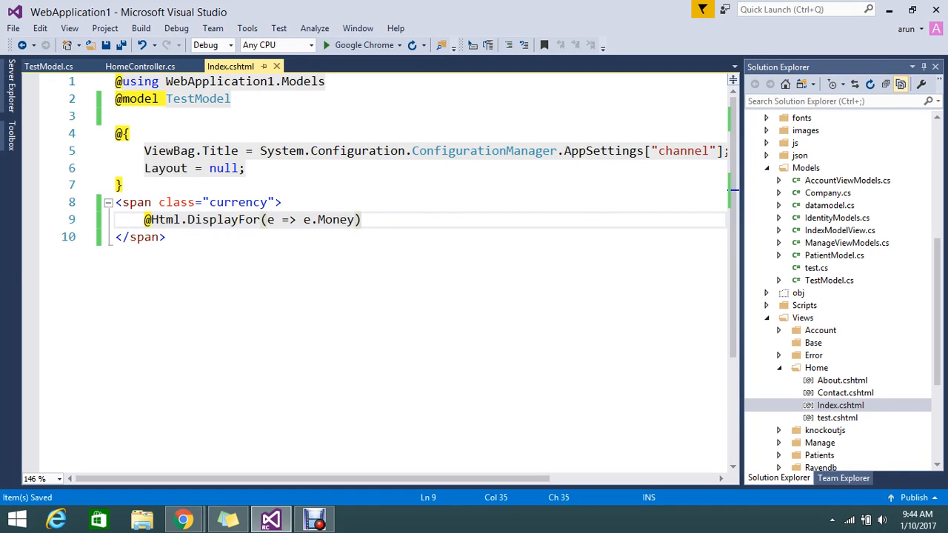
click(362, 219)
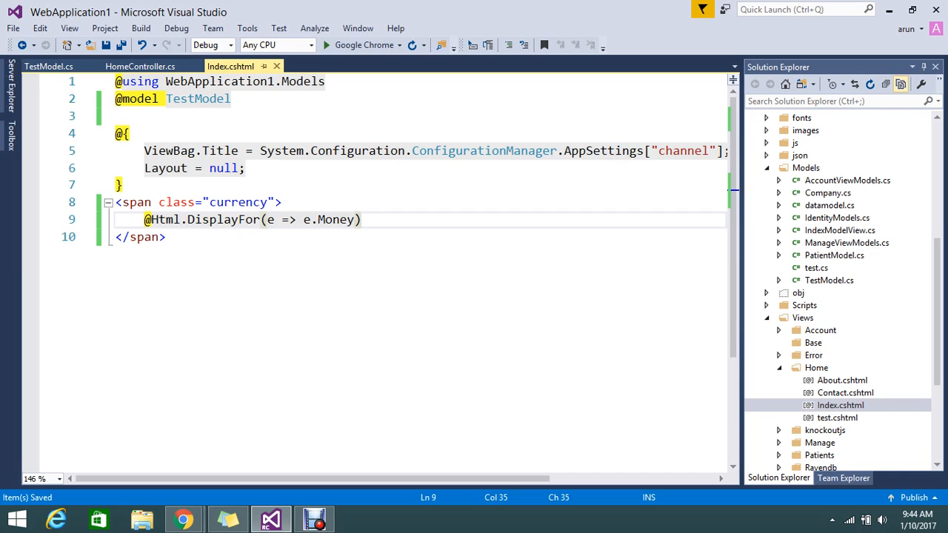
scroll(down, 3)
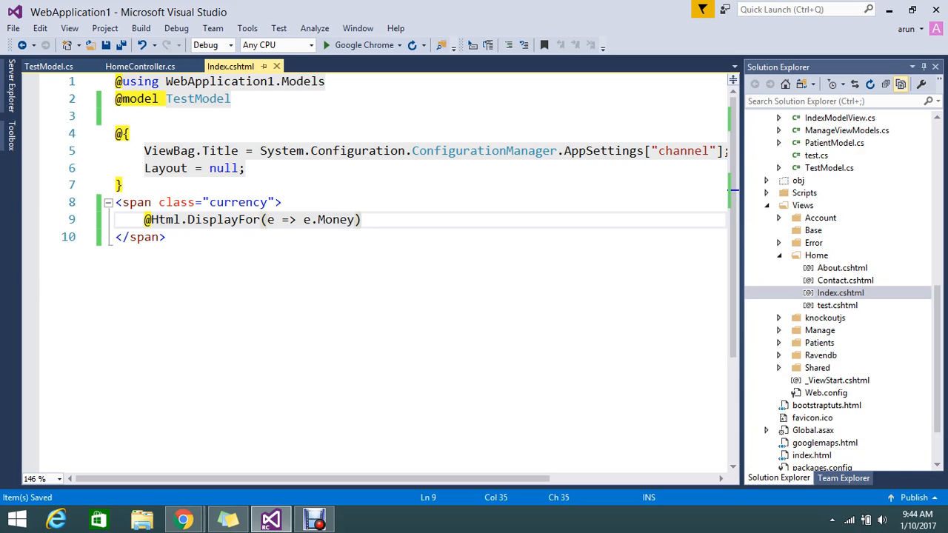
Add a new folder named DisplayTemplates under Views/Shared
click(361, 220)
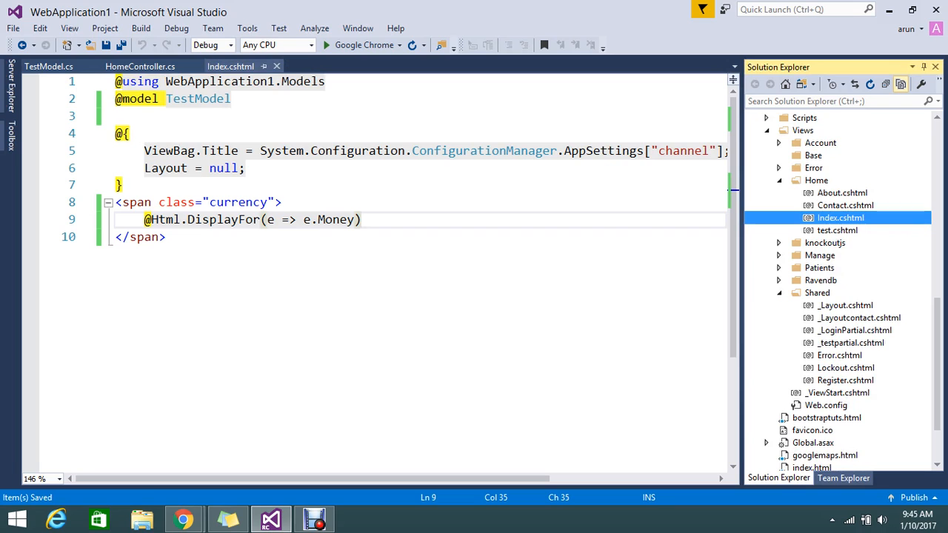
right_click(818, 293)
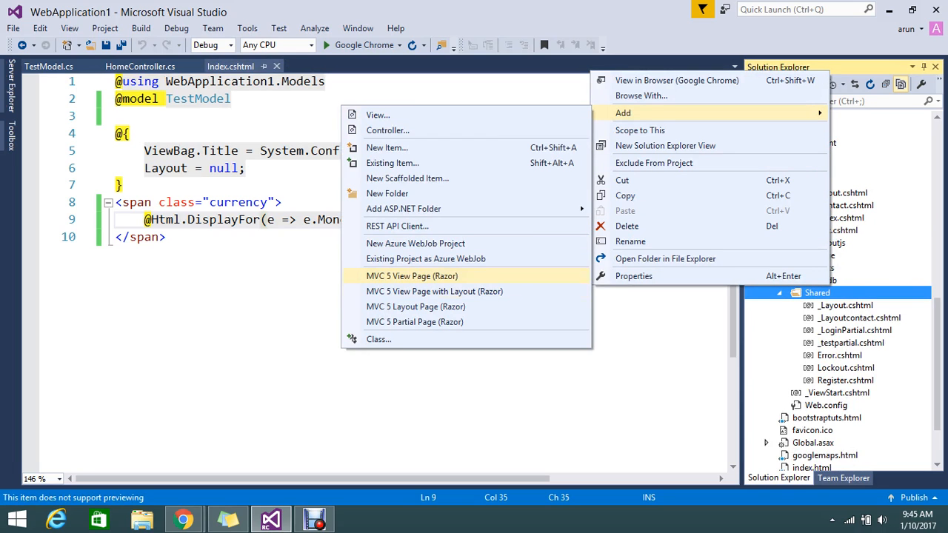
click(386, 192)
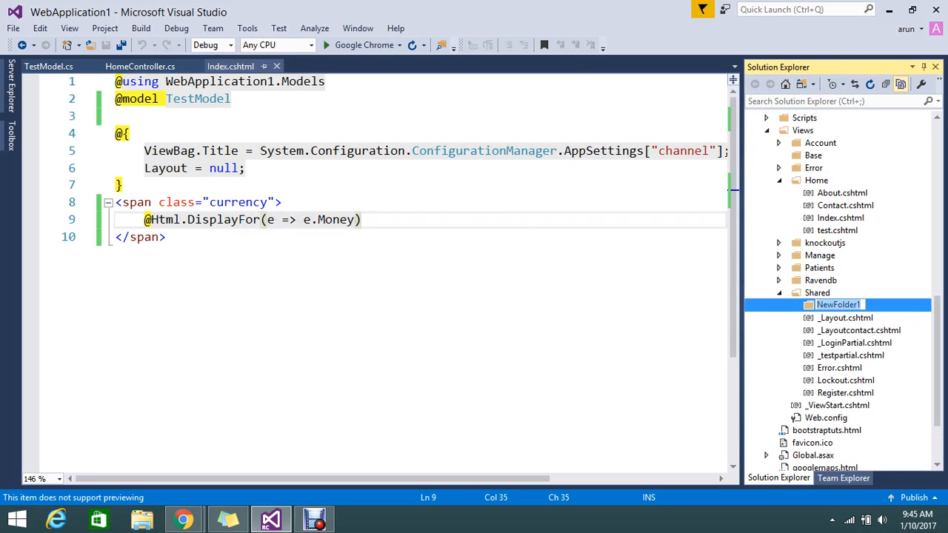
text(DisplayTemplates)
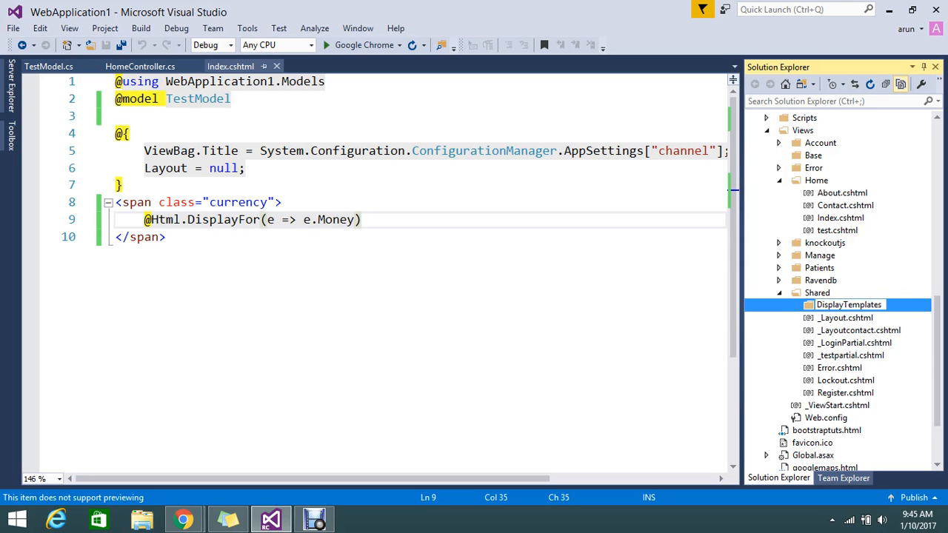
Start adding a new item inside the DisplayTemplates folder
right_click(848, 305)
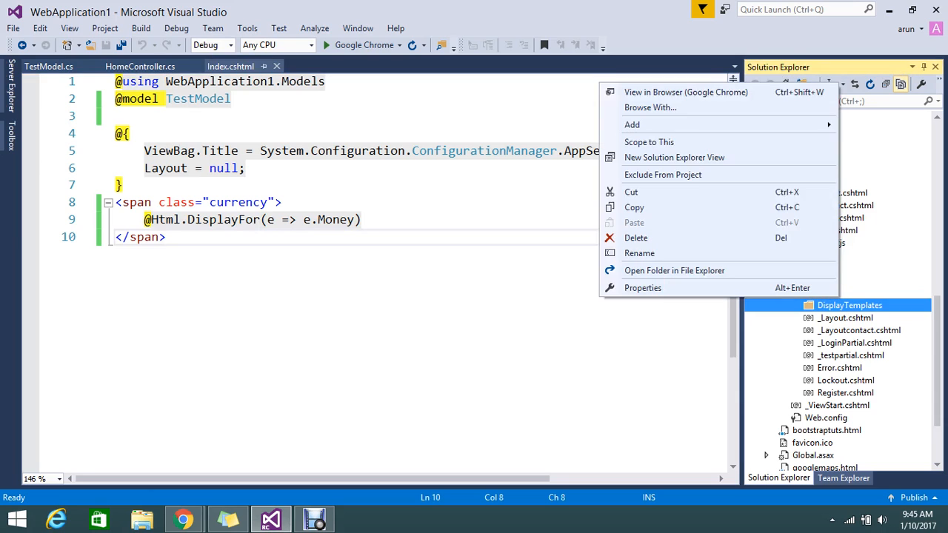
click(631, 124)
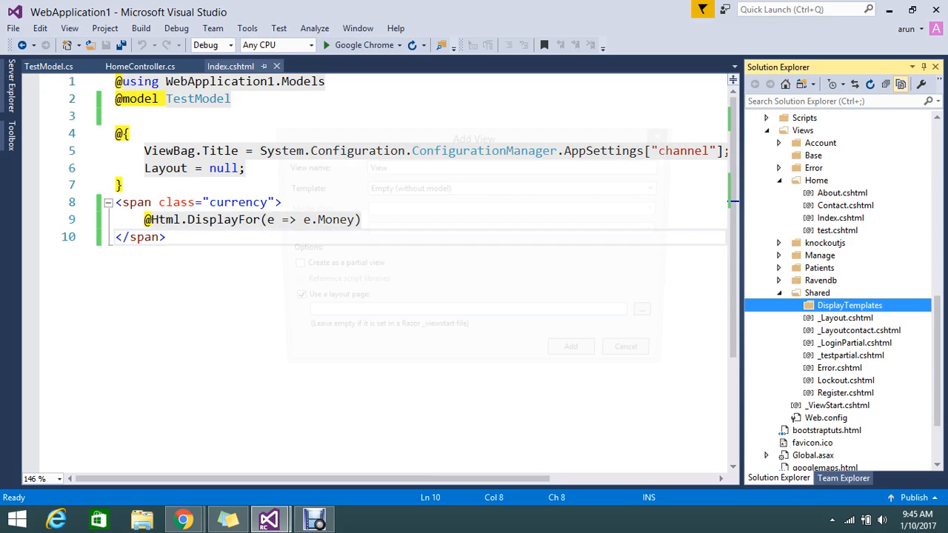
Name the new view Currency, correcting a typo, and add it to DisplayTemplates
text(c)
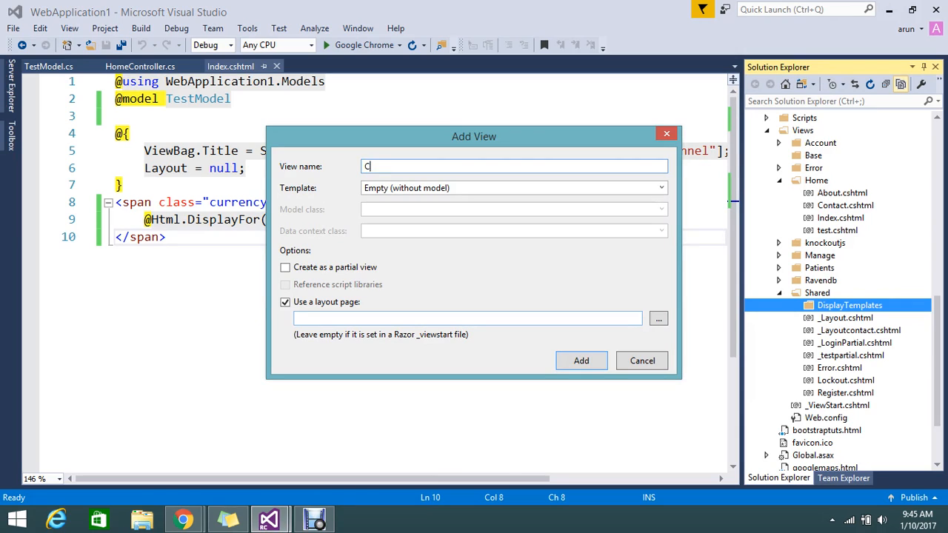
text(urren)
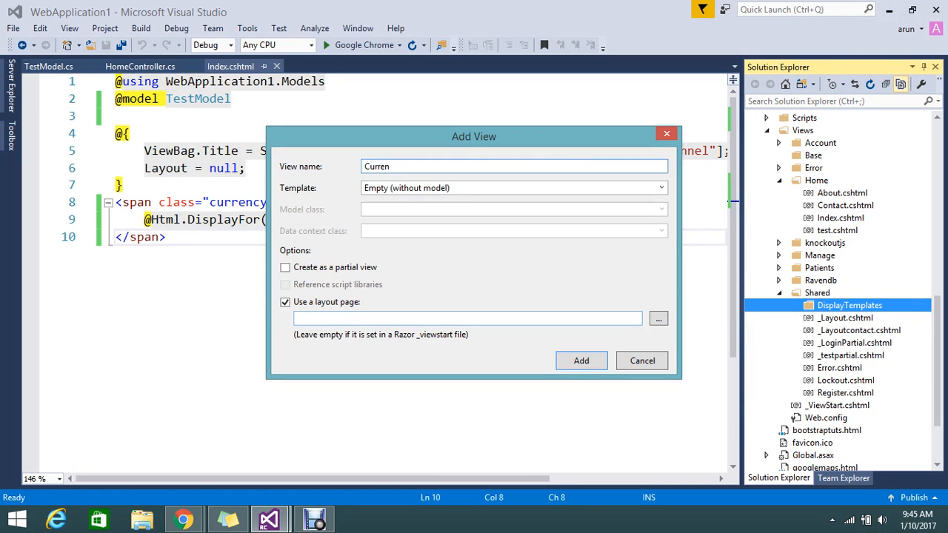
text(xy)
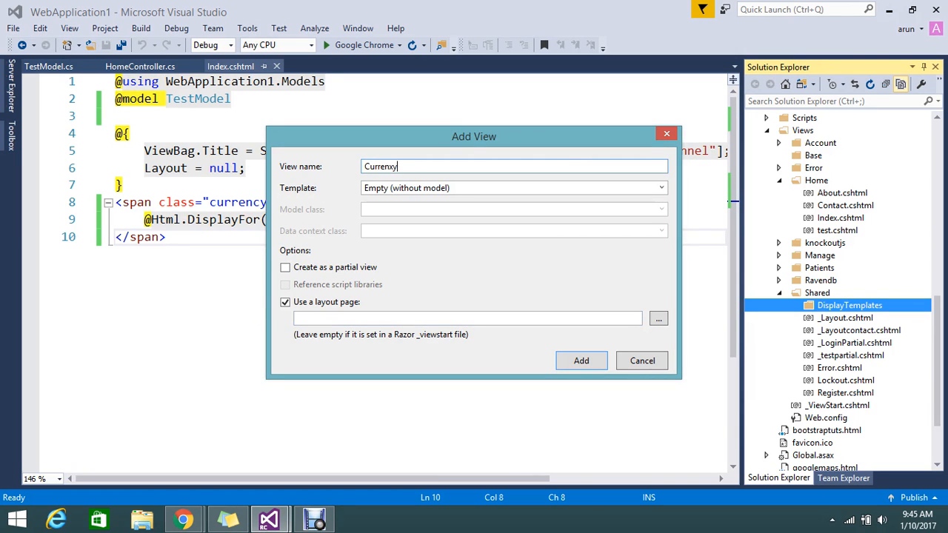
key(BackSpace)
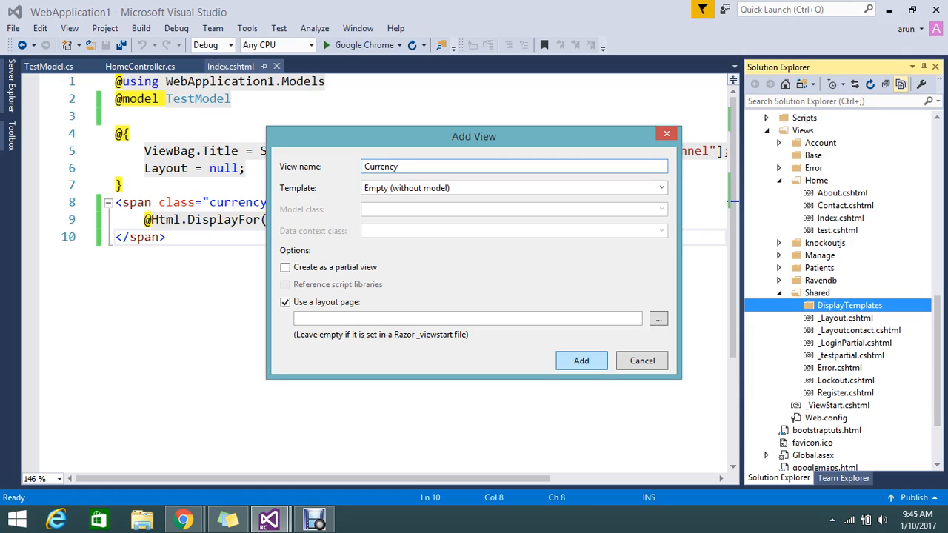
click(581, 362)
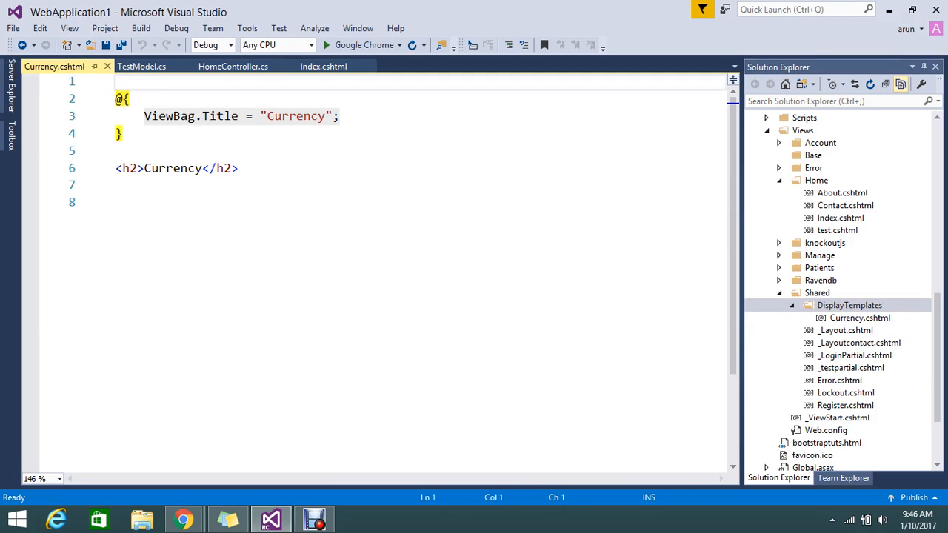
key(ctrl+a)
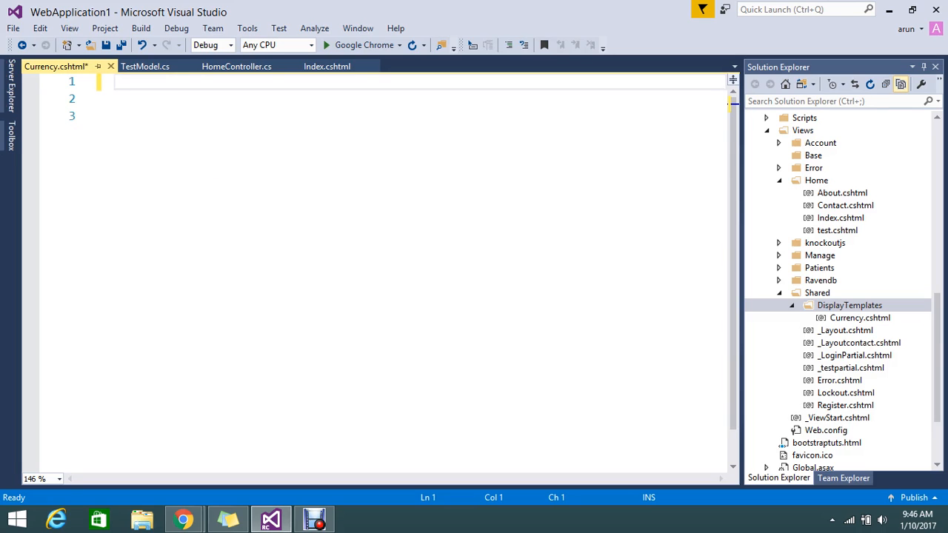
text(@model decimal)
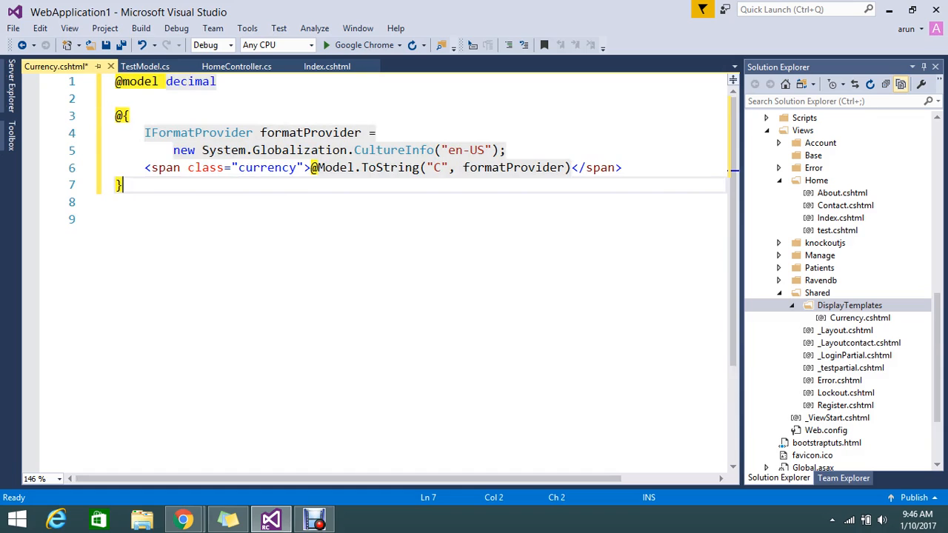
key(ctrl+s)
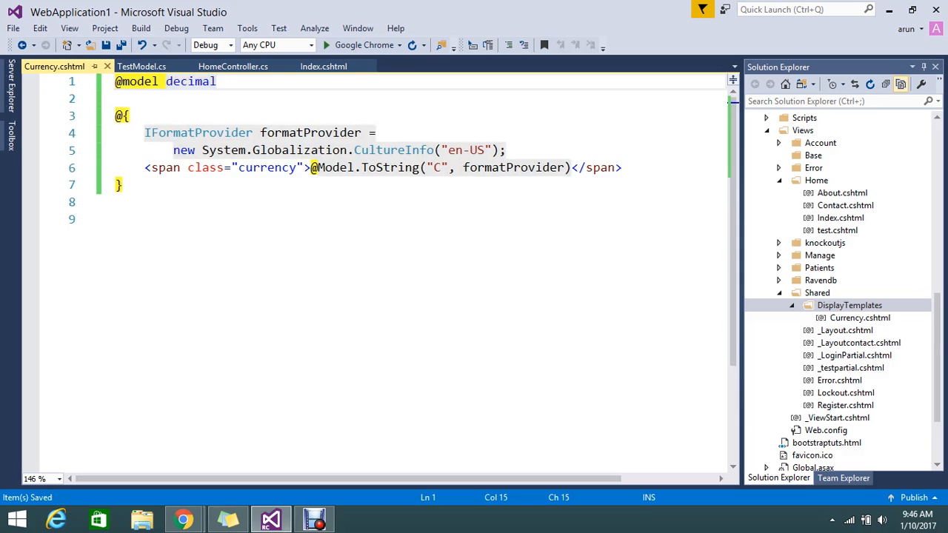
click(217, 80)
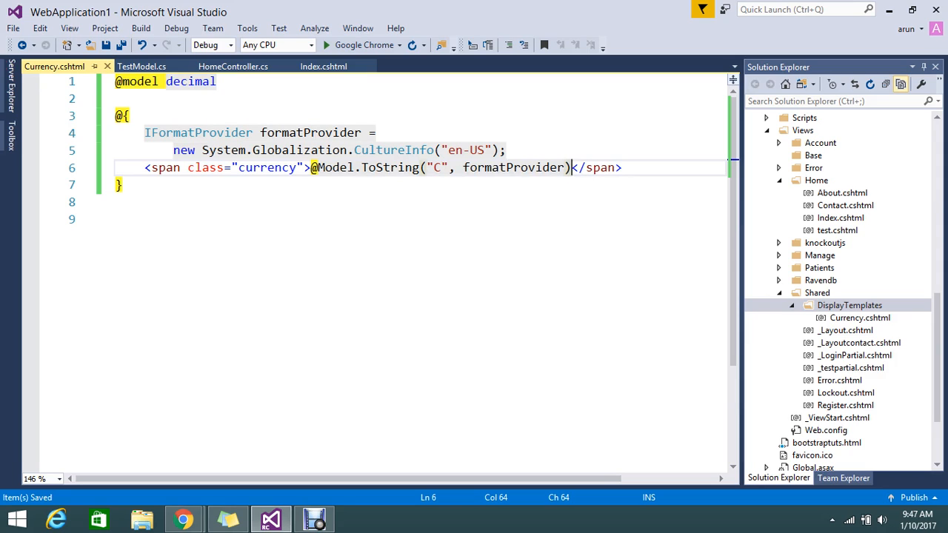
mouse_move(570, 168)
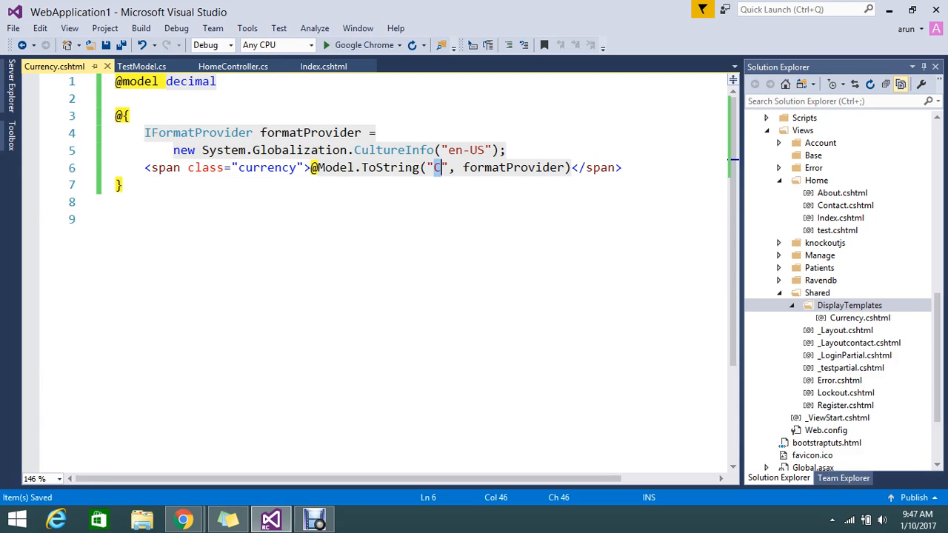
Recheck HomeController, Currency.cshtml and Index.cshtml, then show TestModel with its decimal Money property
click(233, 65)
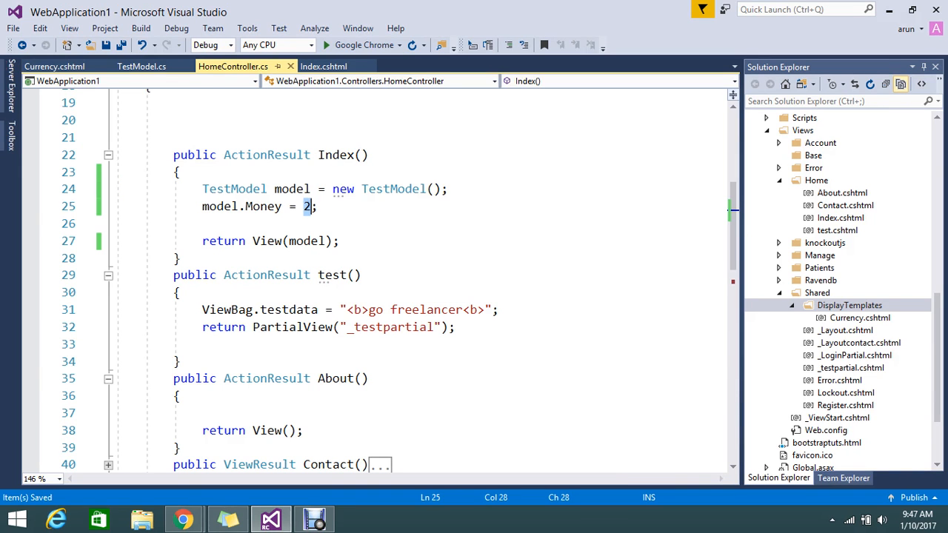
click(53, 65)
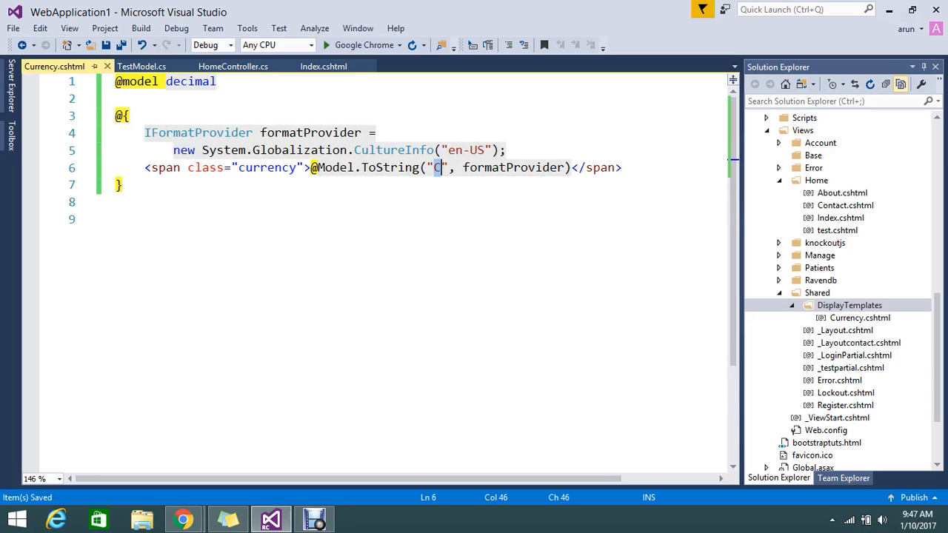
click(323, 65)
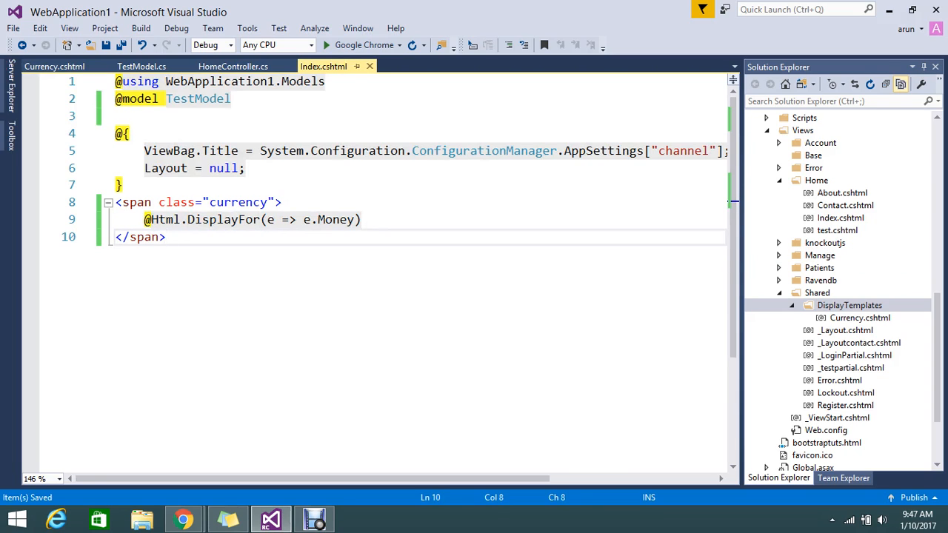
click(166, 237)
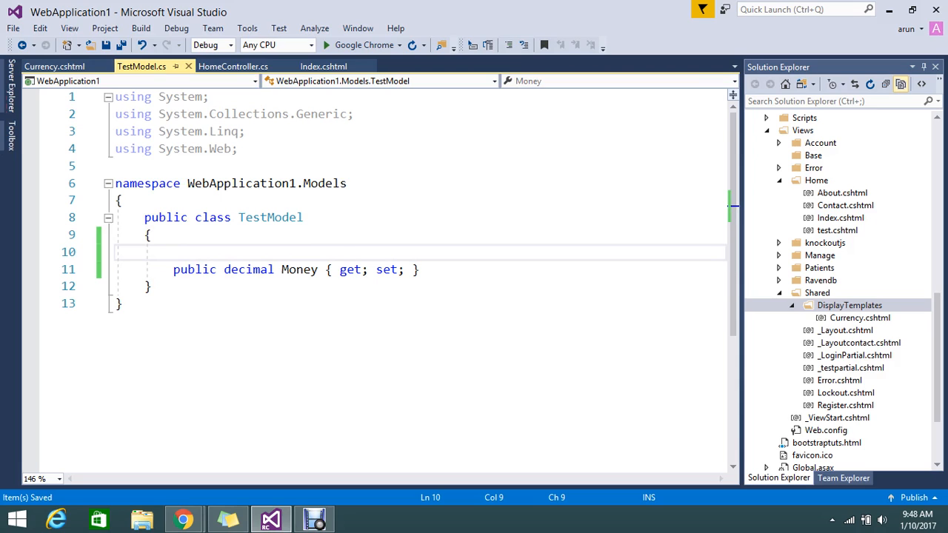
Add [UIHint("Currency")] to Money and import System.ComponentModel.DataAnnotations
text([UIHint("Currency")])
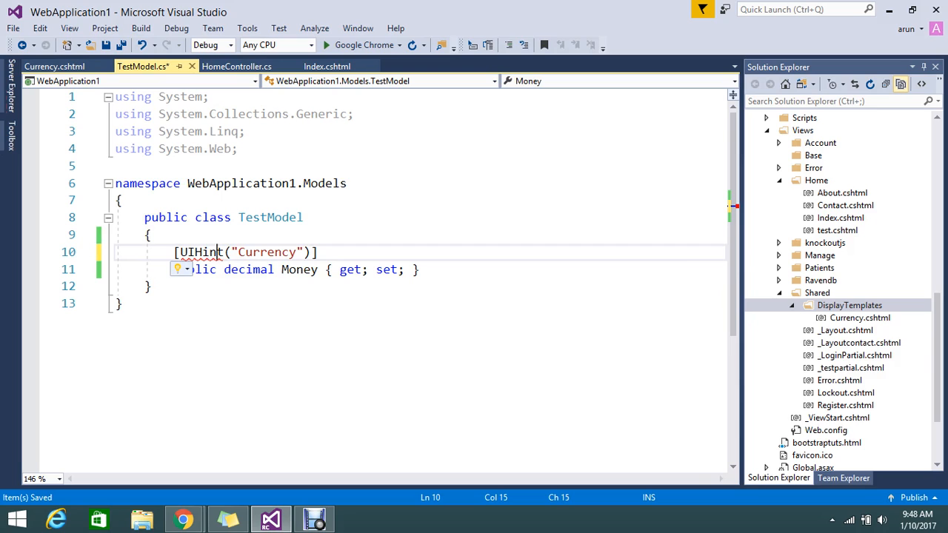
text(using System.ComponentModel.DataAnnotations;)
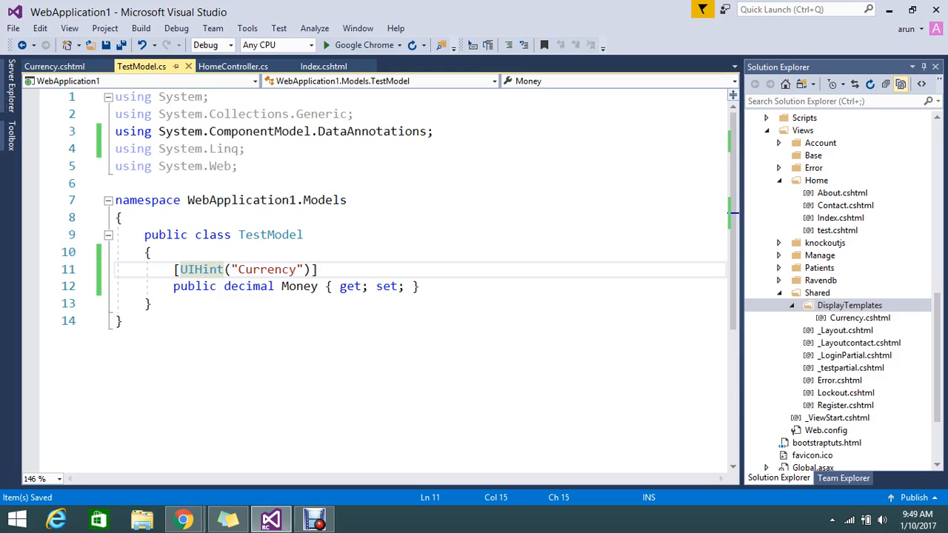
click(217, 270)
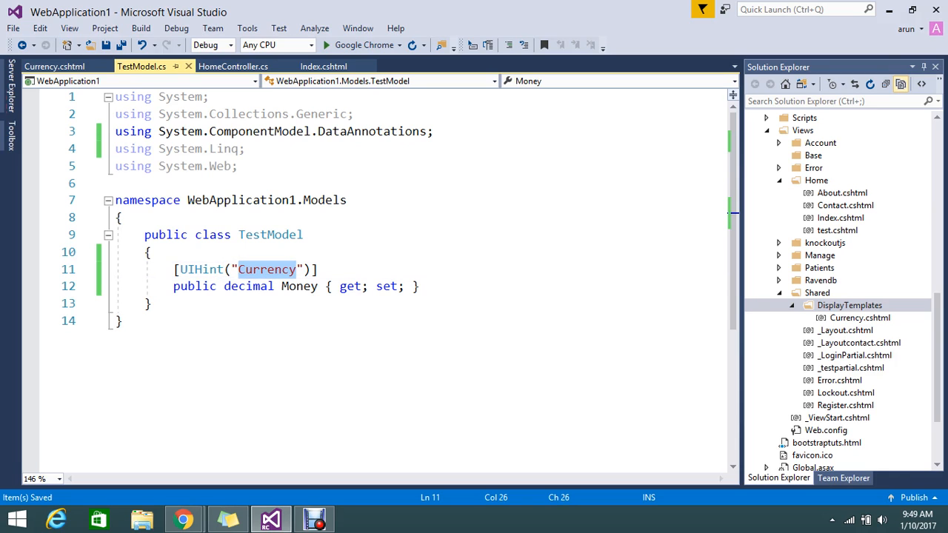
Review the span line in Currency.cshtml, then show HomeController's Index setting Money to 2
click(53, 65)
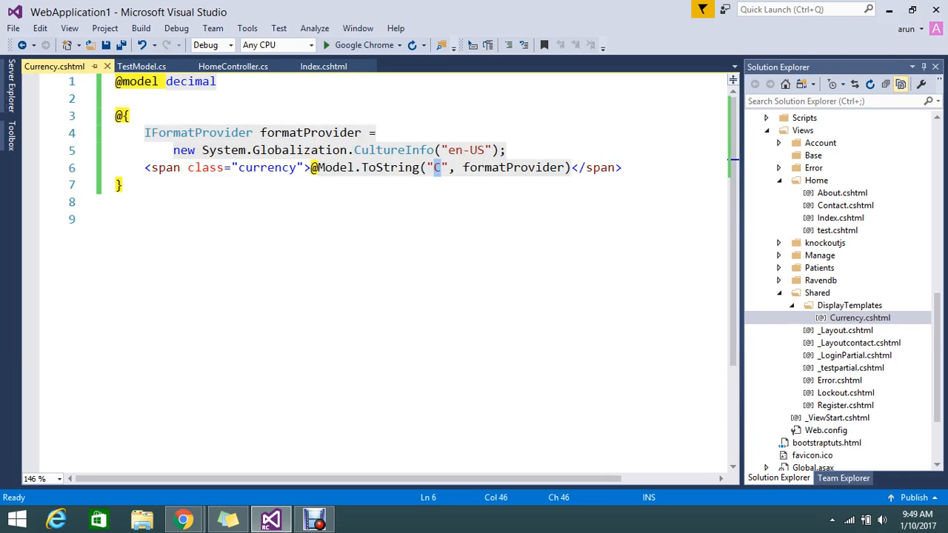
click(145, 168)
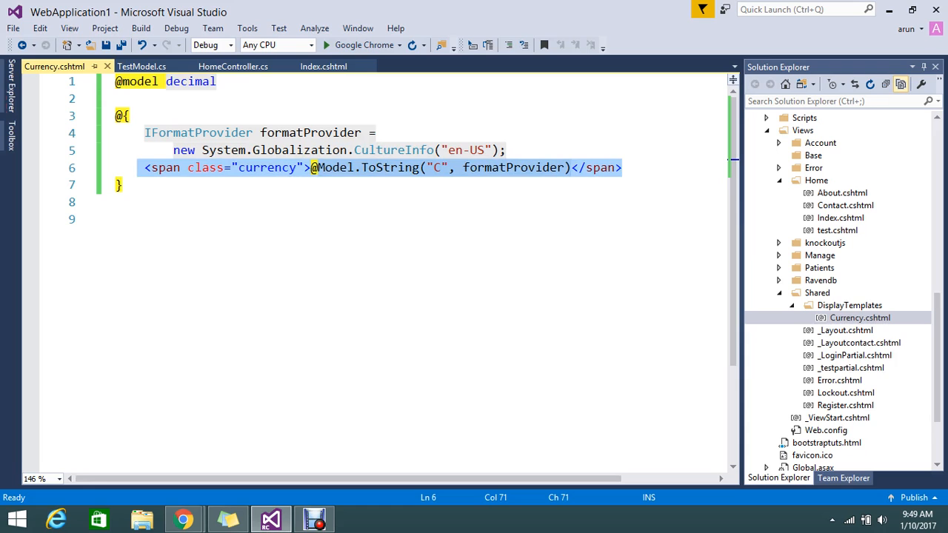
click(233, 65)
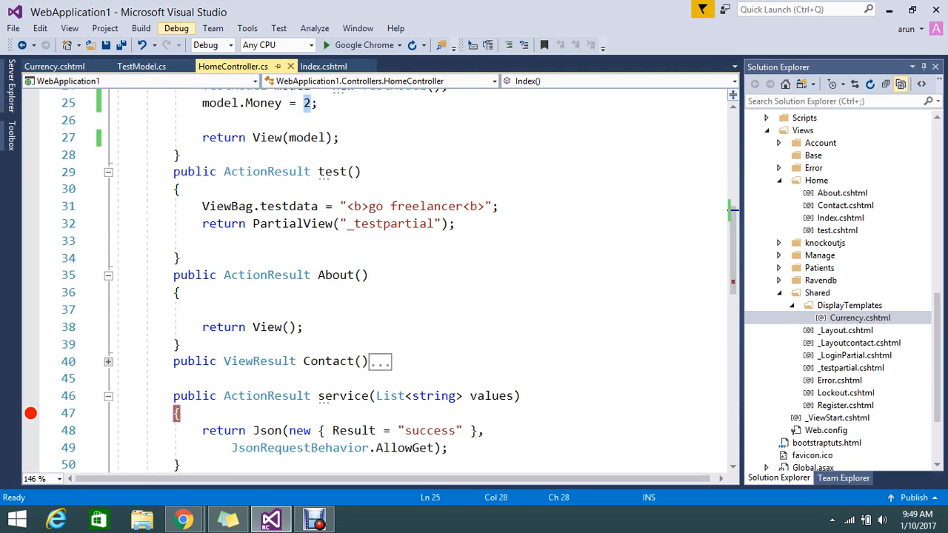
Start debugging so the rebuilt web app opens in Chrome with the Index page showing $2.00
click(177, 28)
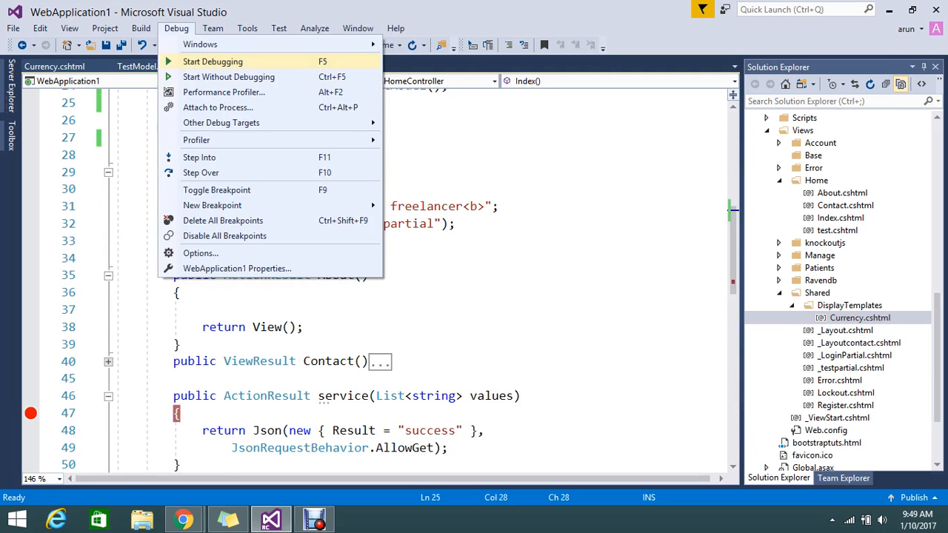
click(229, 77)
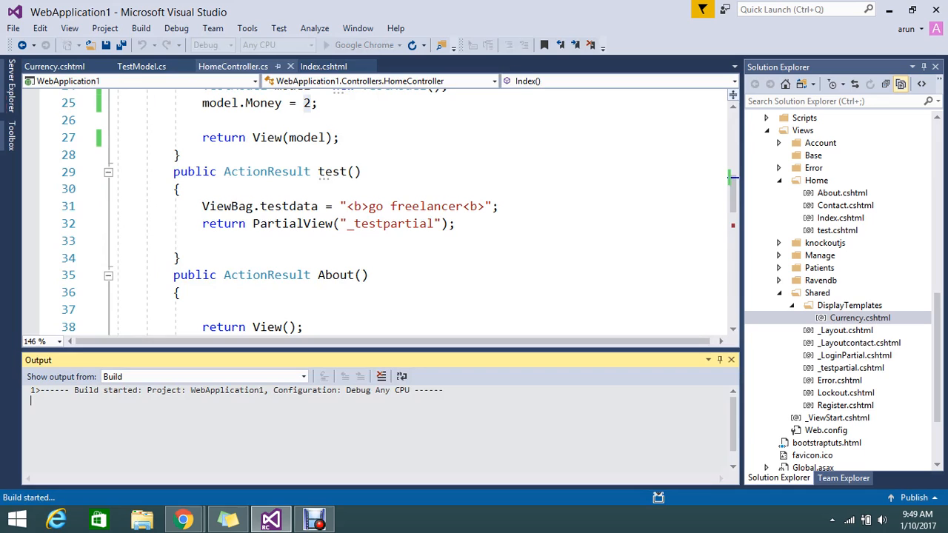
click(323, 66)
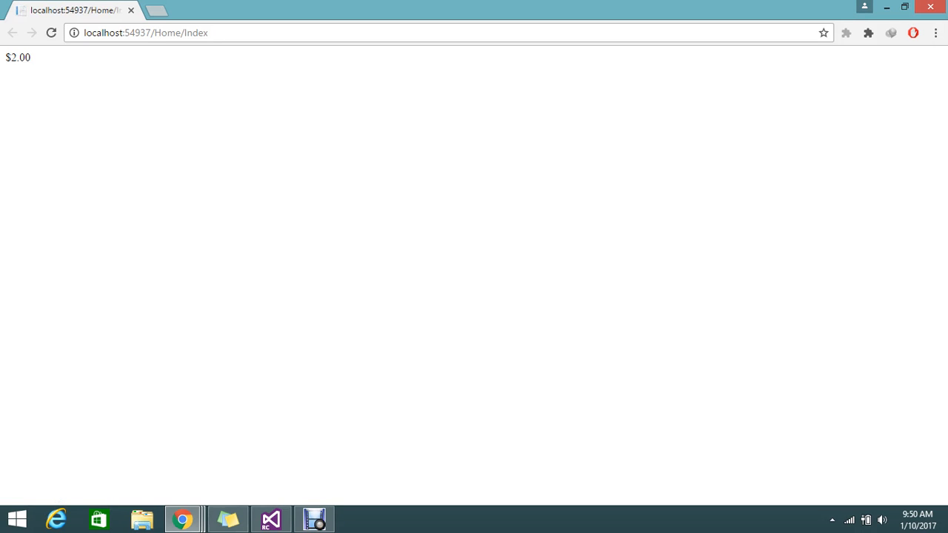
Inspect $2.00 to confirm it sits in a span.currency, then reopen Currency.cshtml in Visual Studio
right_click(18, 56)
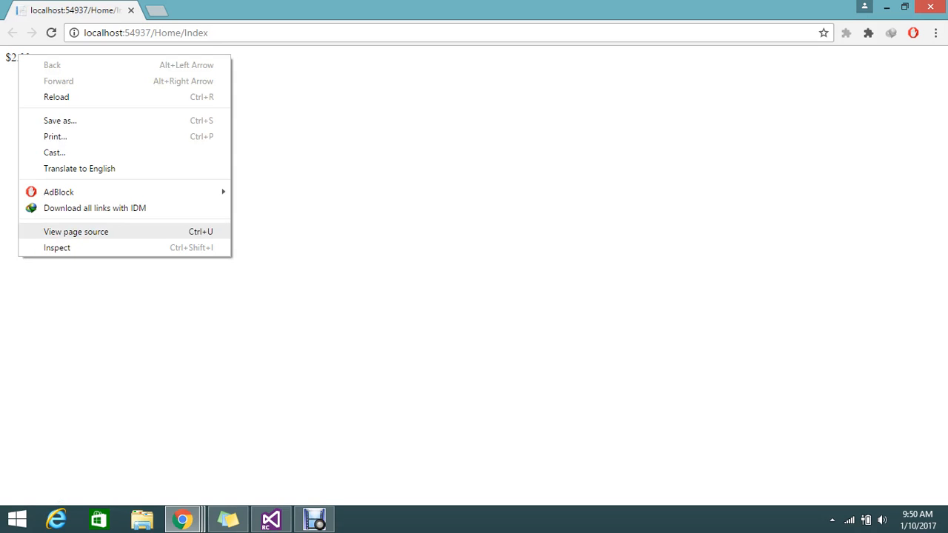
click(57, 247)
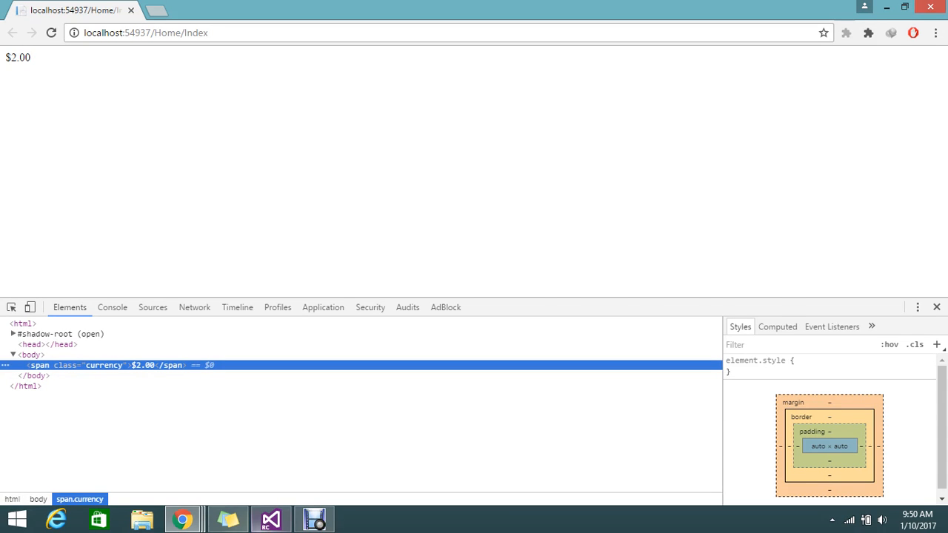
click(271, 519)
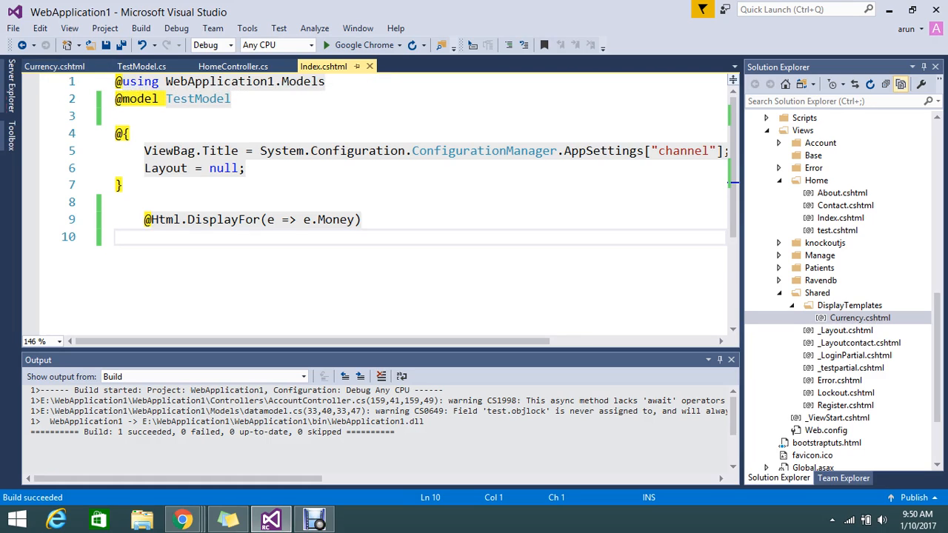
click(53, 66)
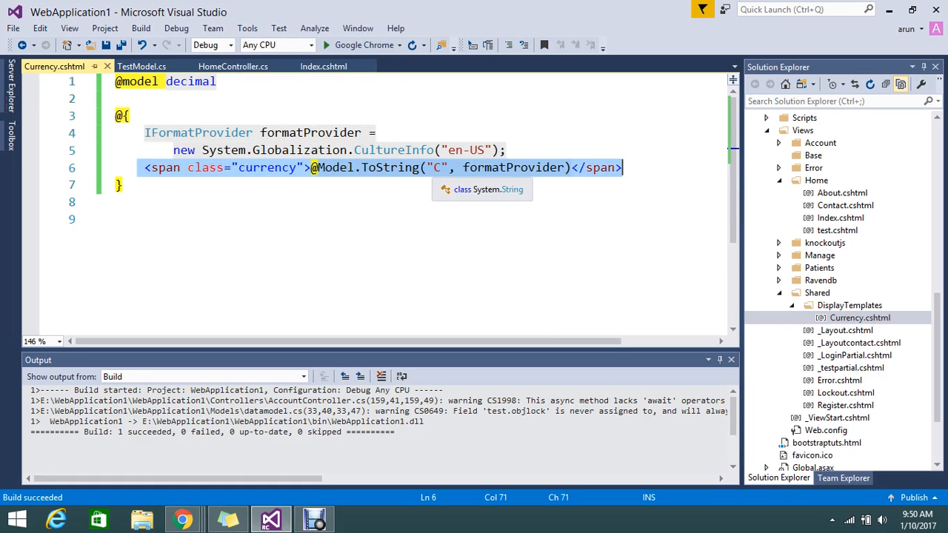